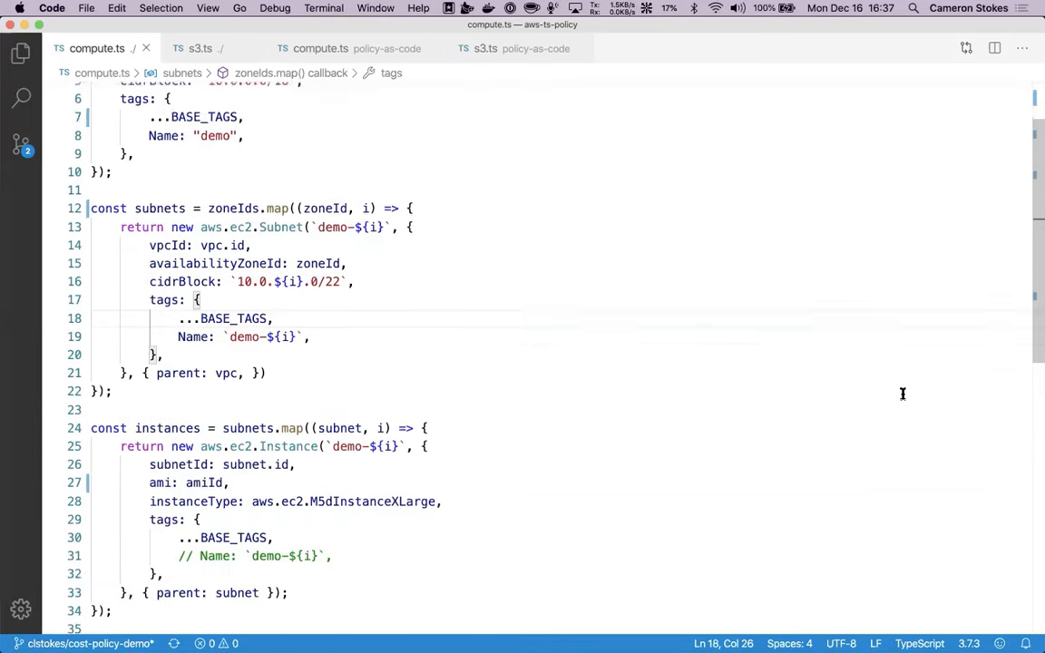
# Step: Switch to the s3.ts bucket definition, then the compute policy-as-code file
pyautogui.click(199, 48)
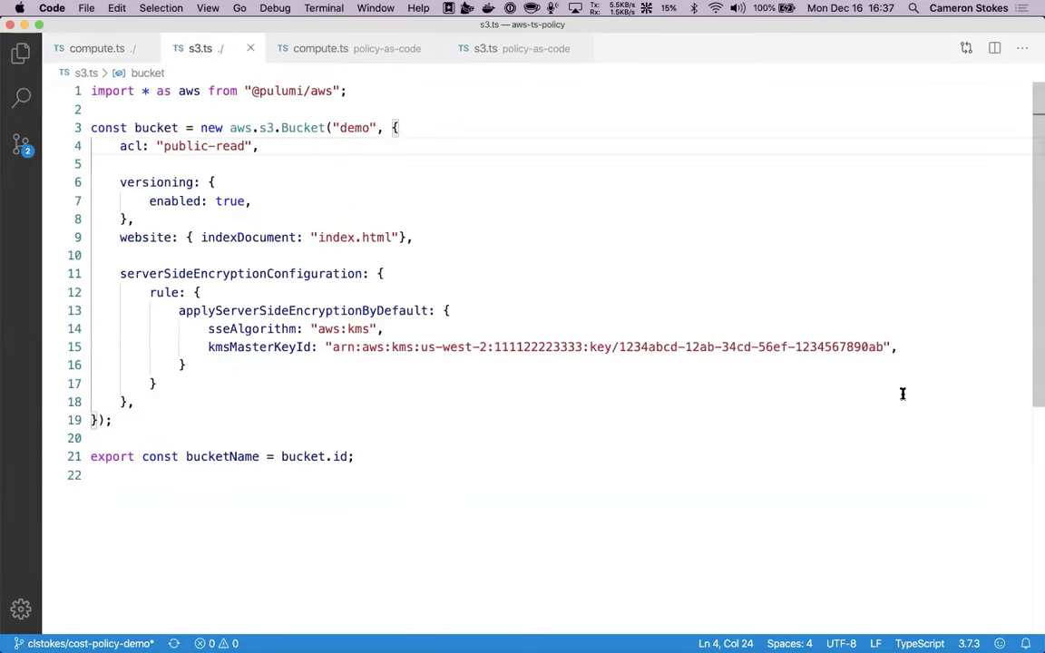
pyautogui.click(319, 47)
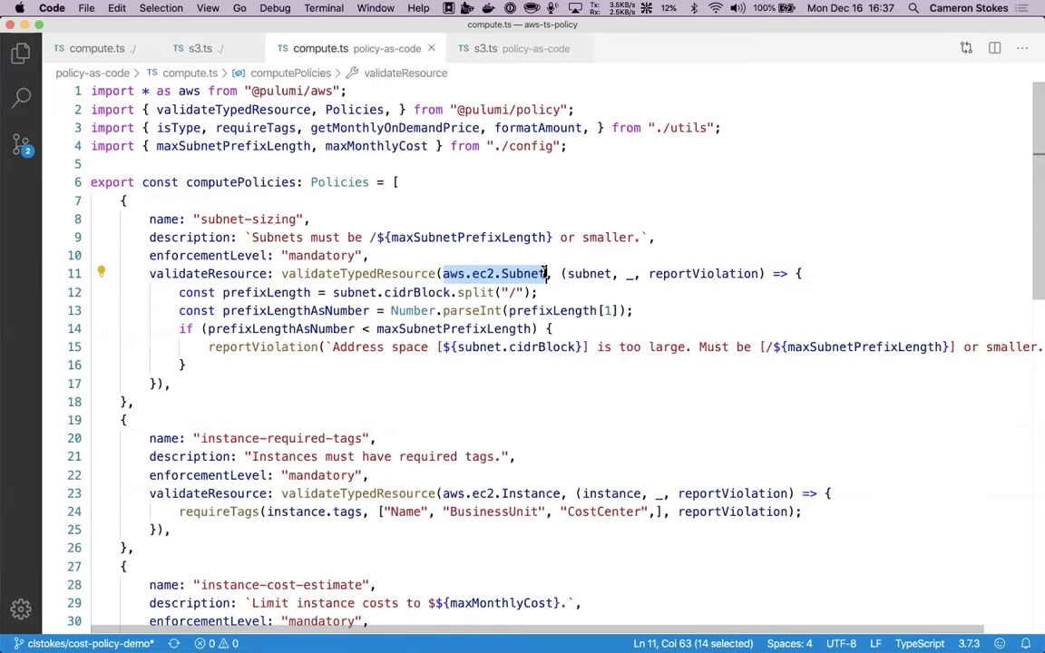
pyautogui.scroll(-3)
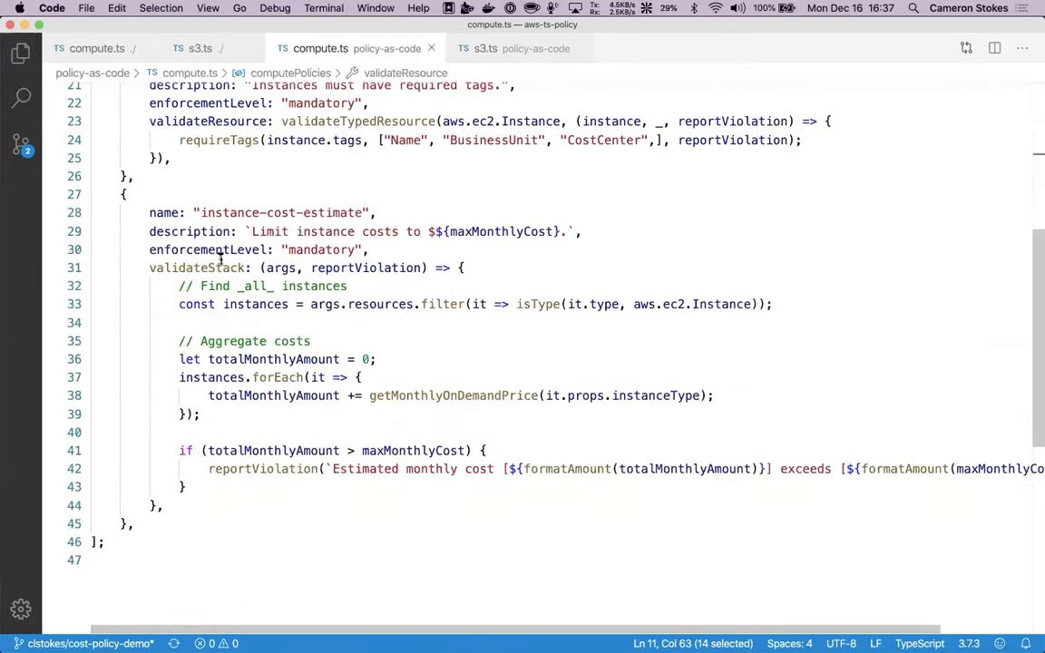
pyautogui.doubleClick(196, 269)
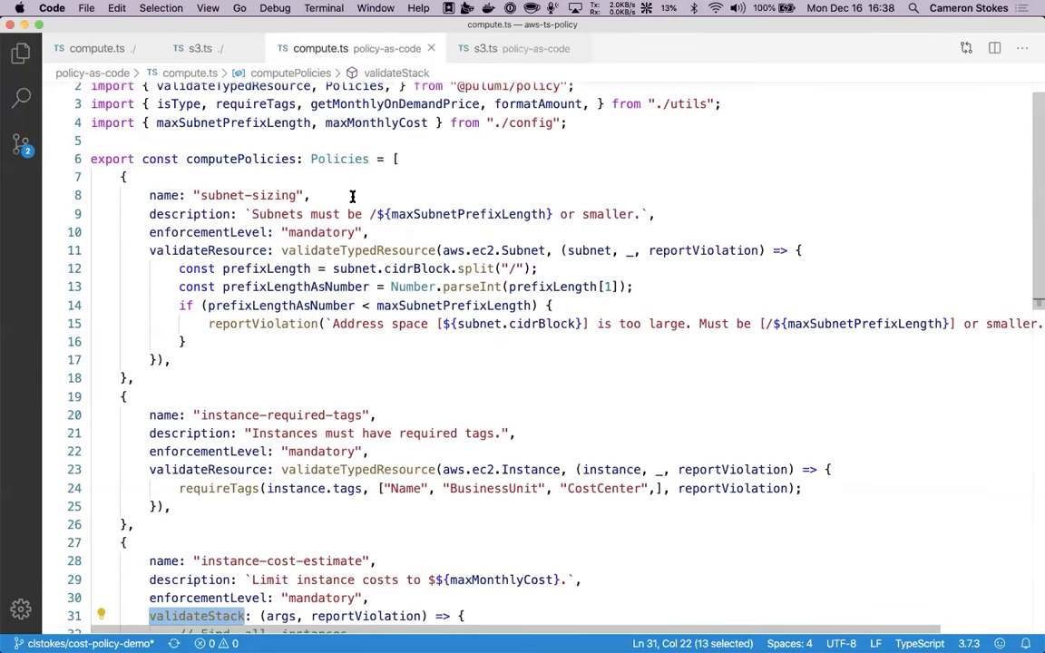
pyautogui.scroll(-3)
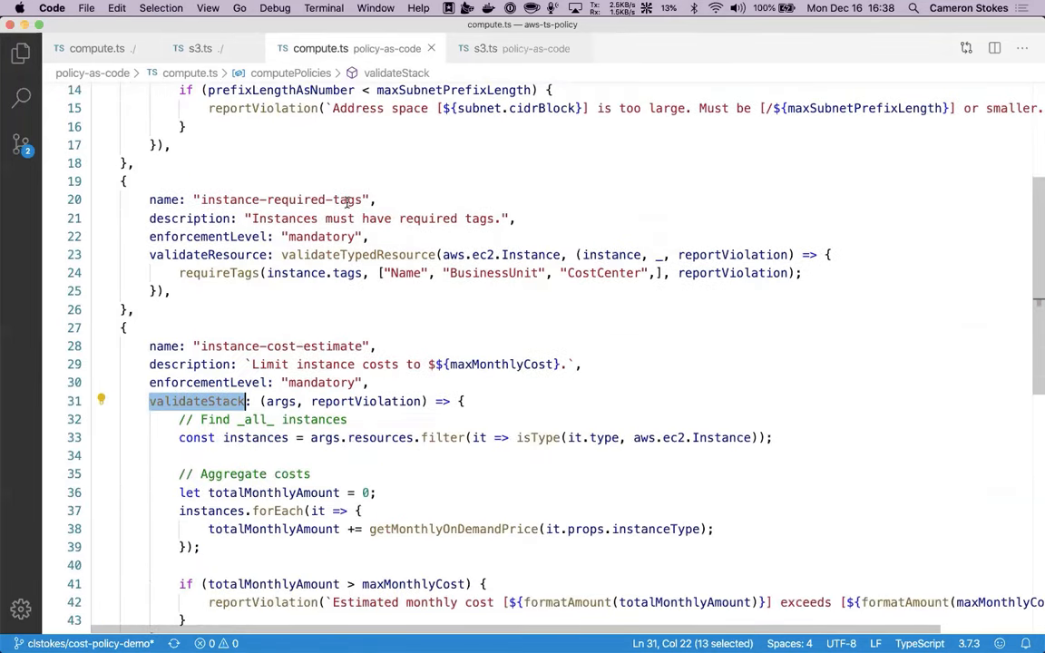
pyautogui.scroll(-3)
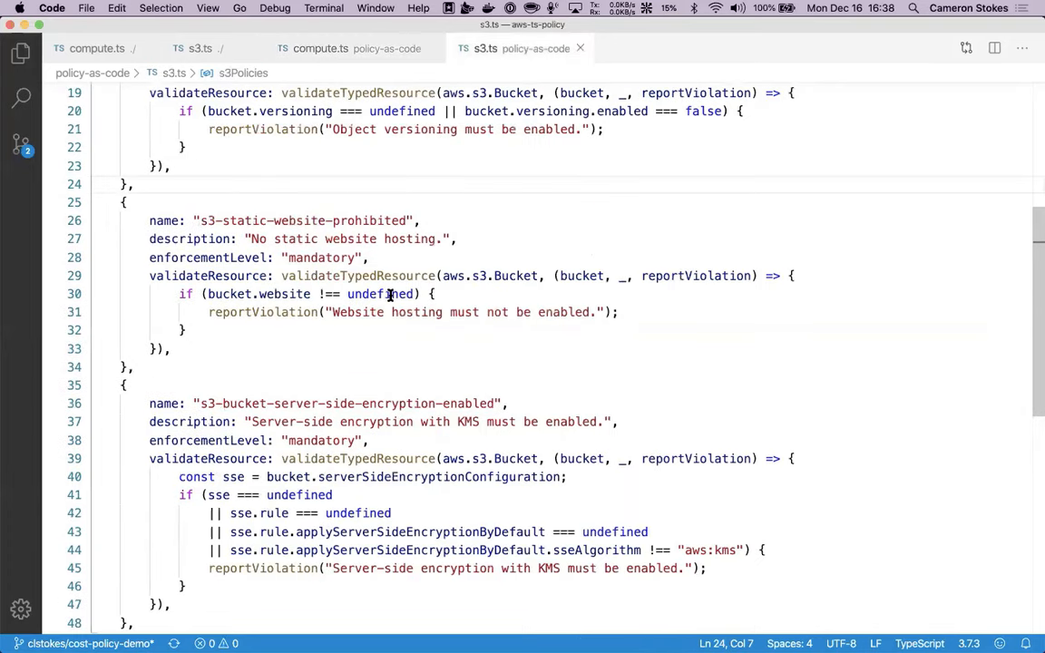
pyautogui.scroll(3)
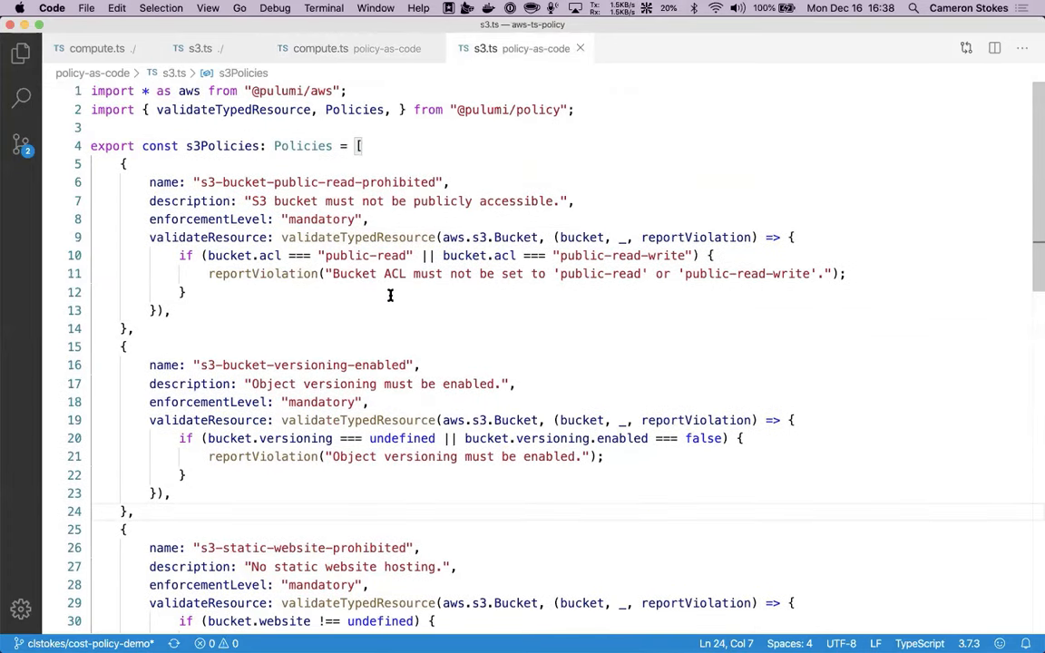
pyautogui.scroll(-3)
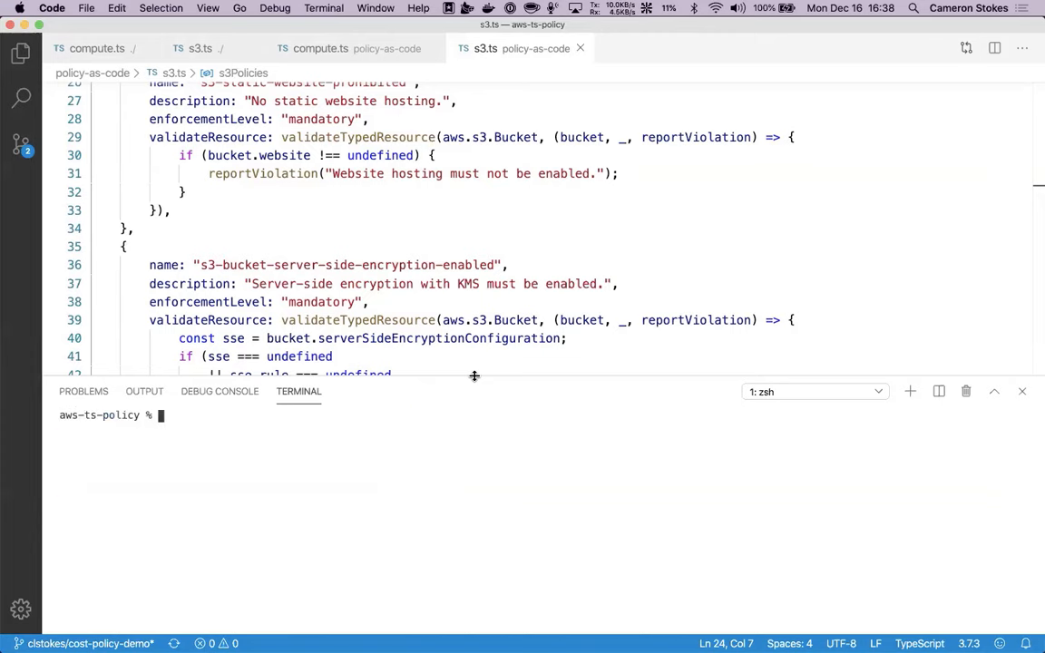
# Step: Run `pulumi preview --policy-pack policy-as-code` to surface subnet and tag violations
pyautogui.write('pulumi preview --policy-pack policy-as-code')
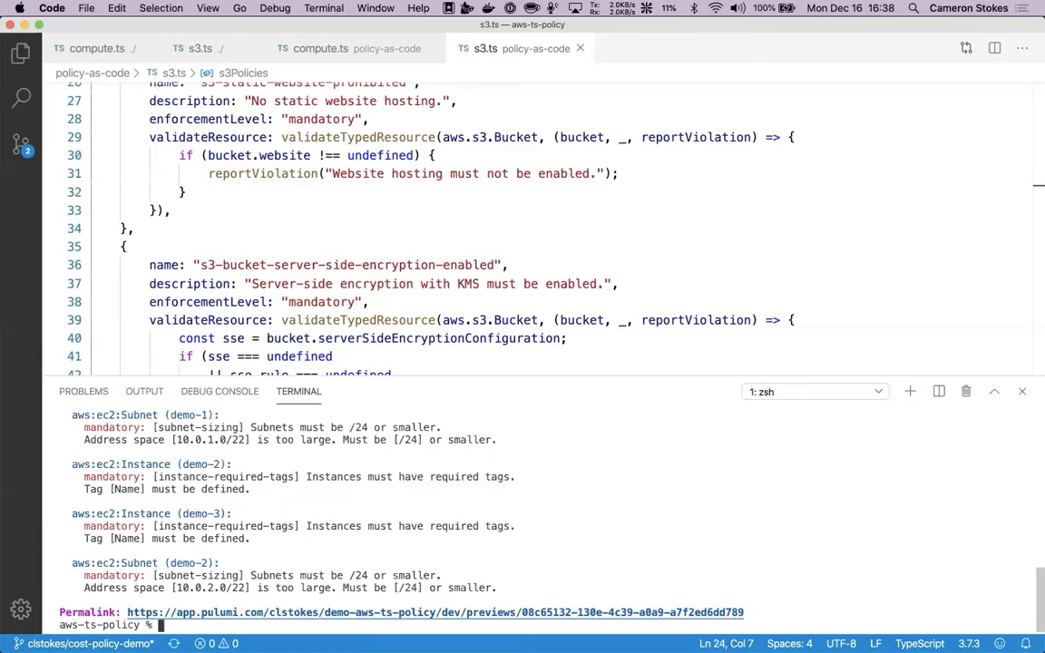
pyautogui.moveTo(330, 439)
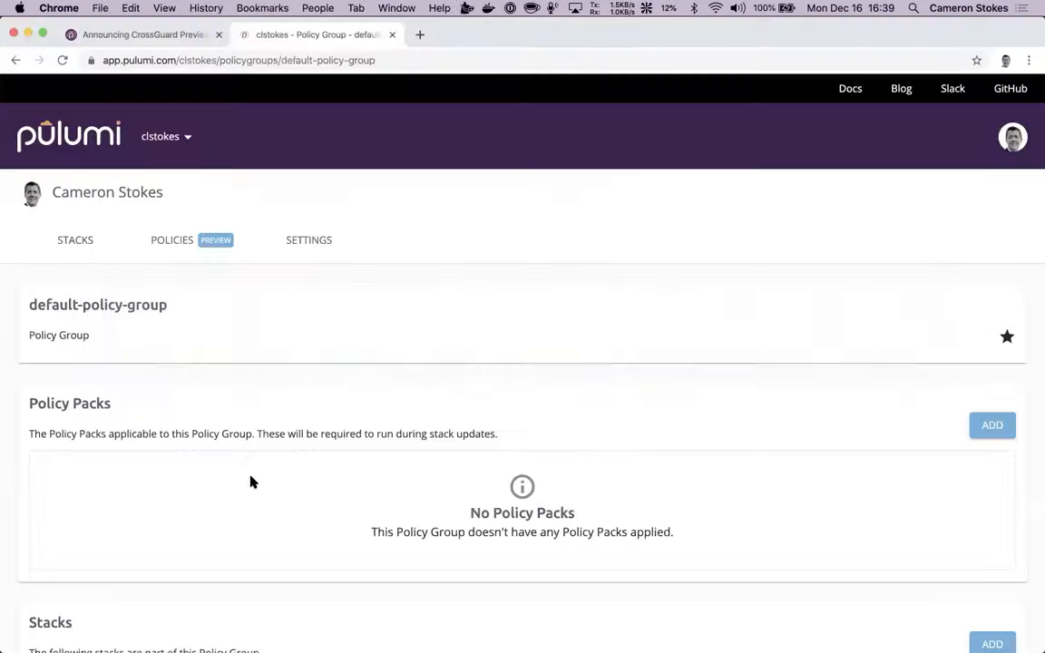
# Step: Add aws-policies version 9 to the default policy group
pyautogui.click(990, 425)
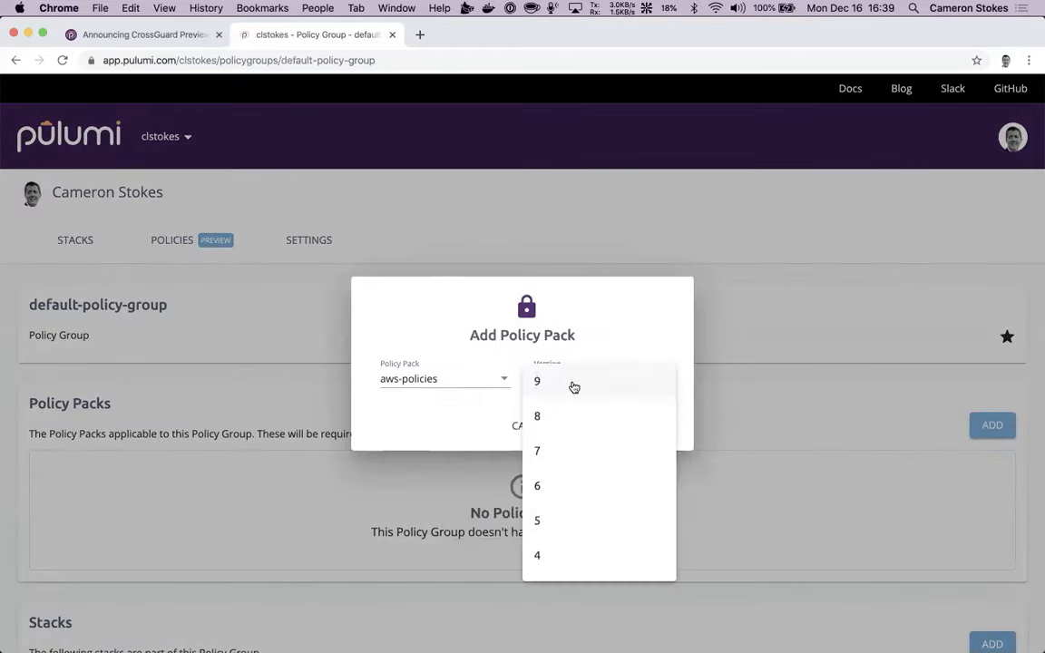
pyautogui.click(537, 381)
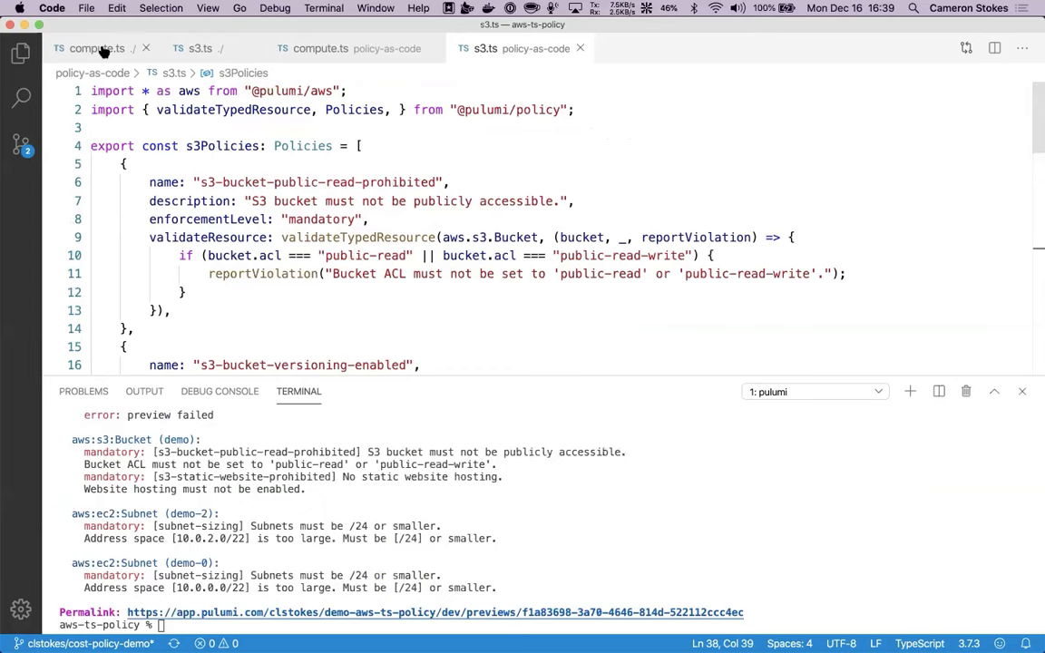
# Step: Return to compute.ts after reading the failed preview's bucket and subnet violations
pyautogui.click(96, 47)
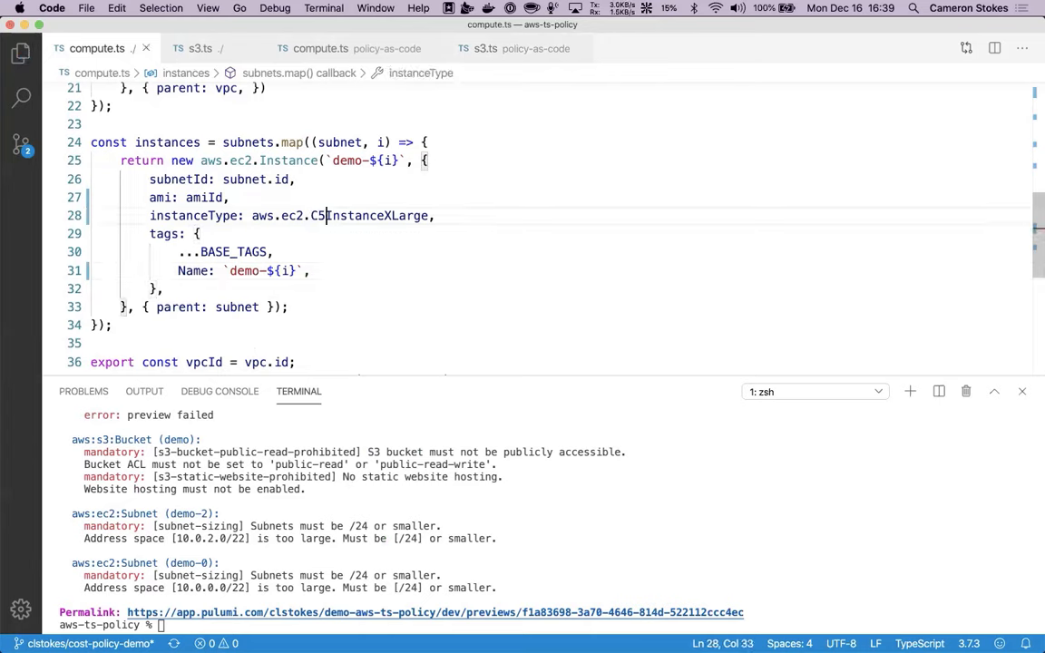
# Step: With s3.ts public ACL and website commented out, rerun `pulumi preview`
pyautogui.click(199, 47)
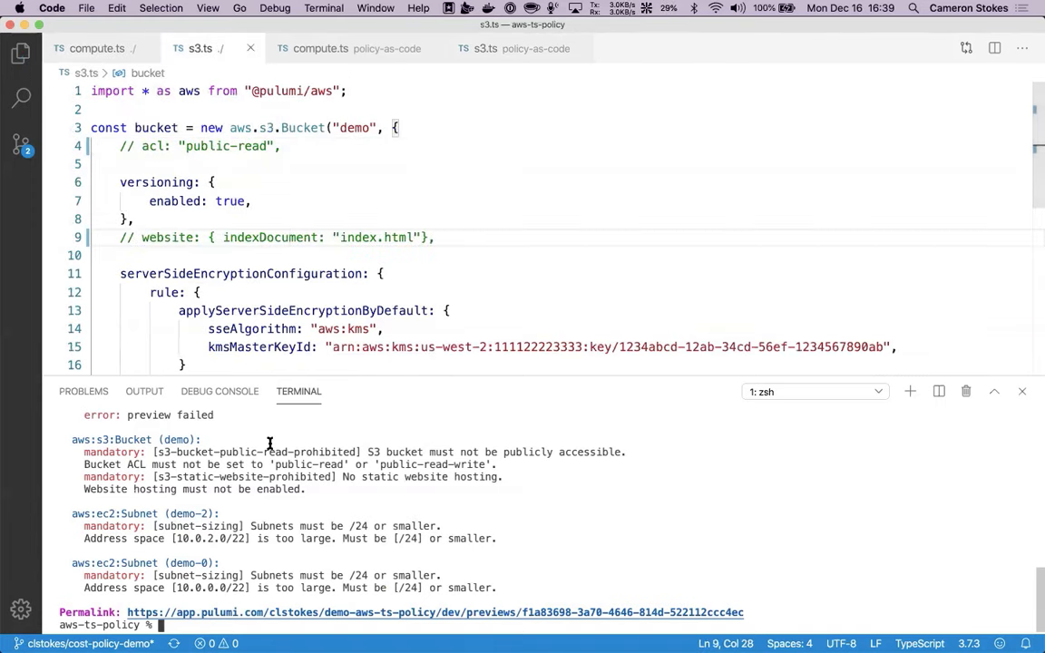
pyautogui.write('pulumi preview')
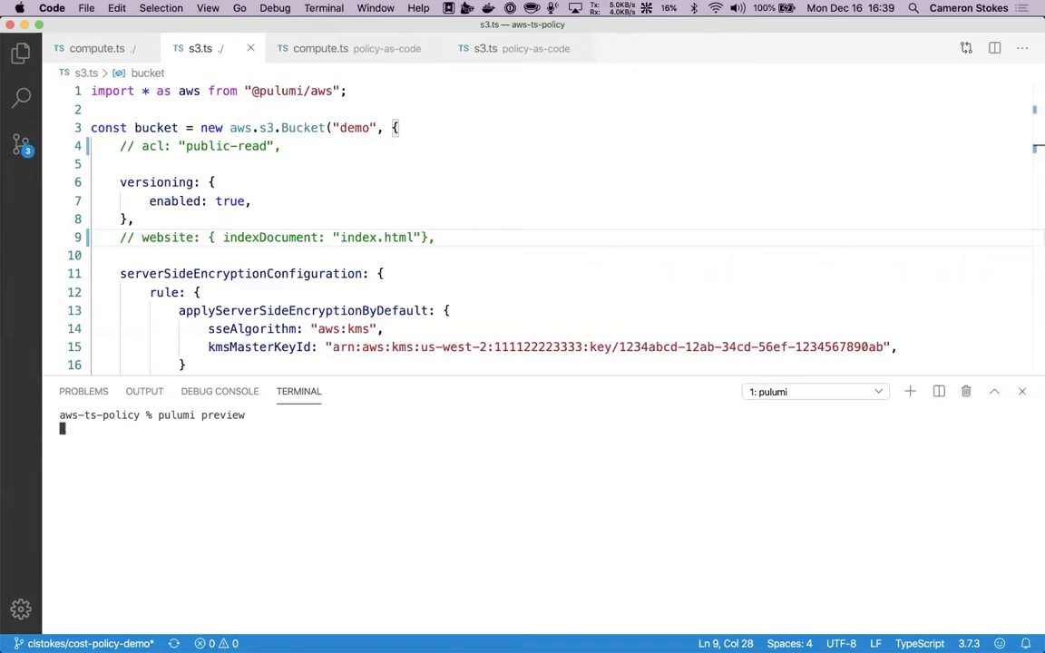